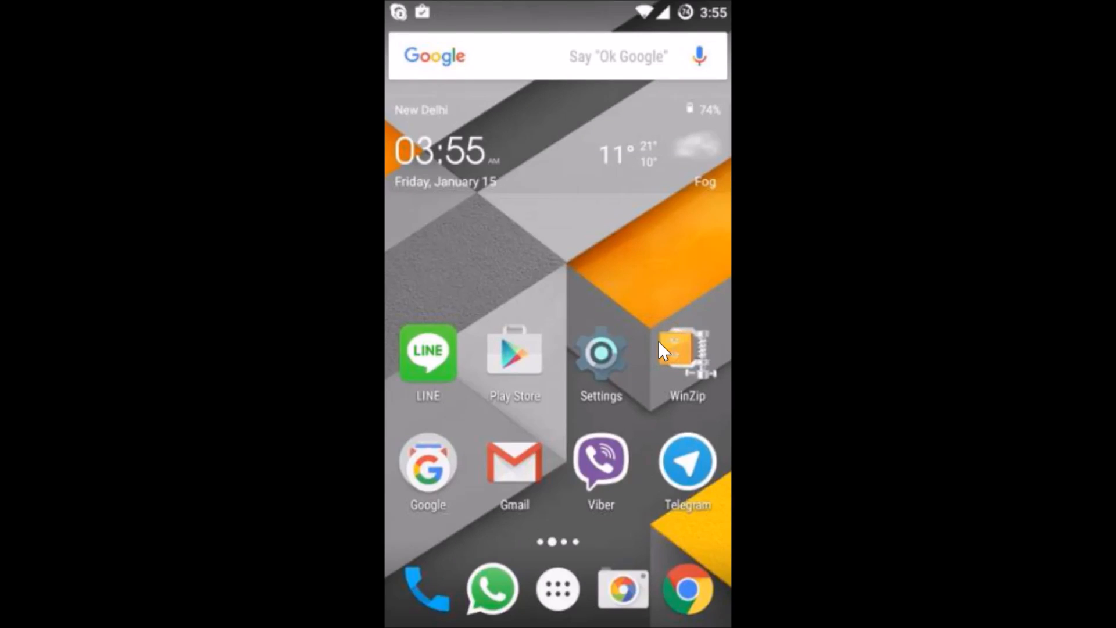
# Step: Launch WhatsApp from the dock and show the contacts list with each contact's status
pyautogui.click(703, 298)
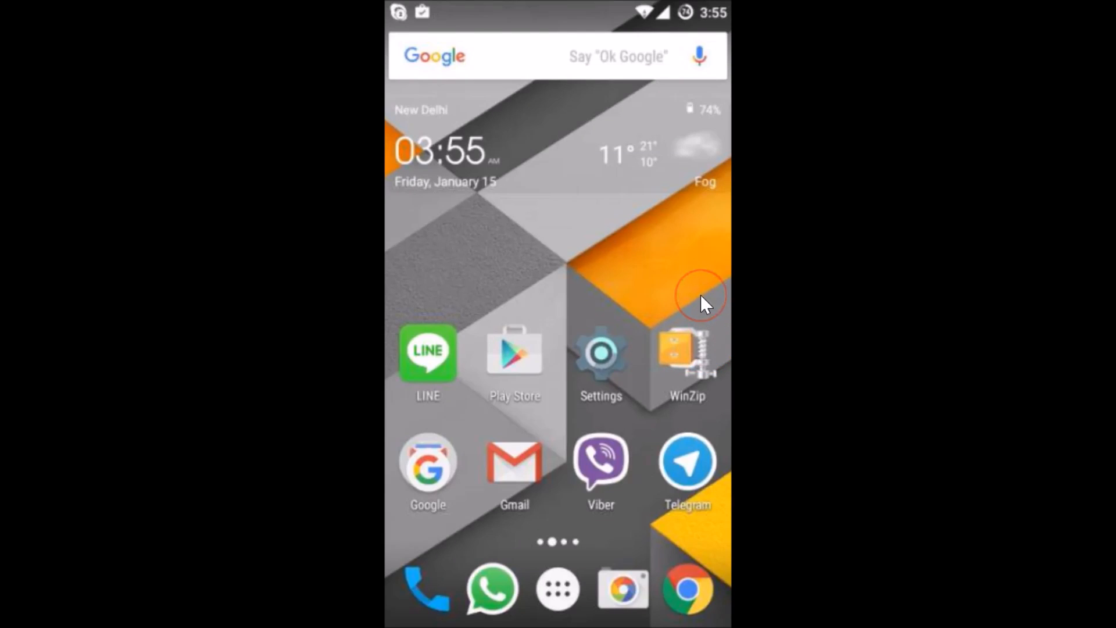
pyautogui.moveTo(705, 302)
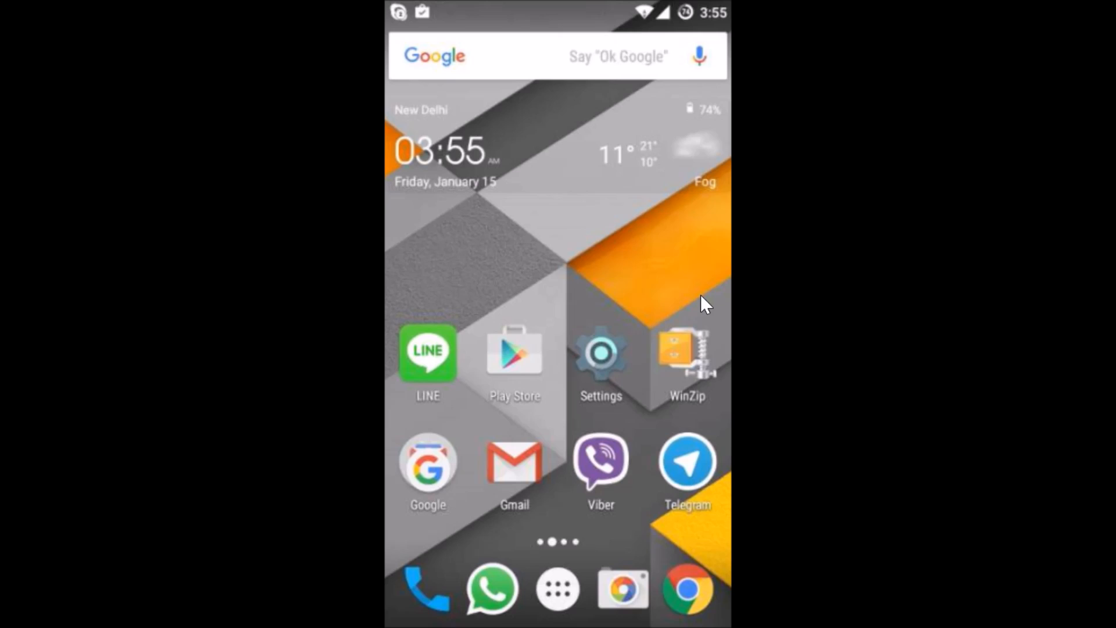
pyautogui.click(427, 473)
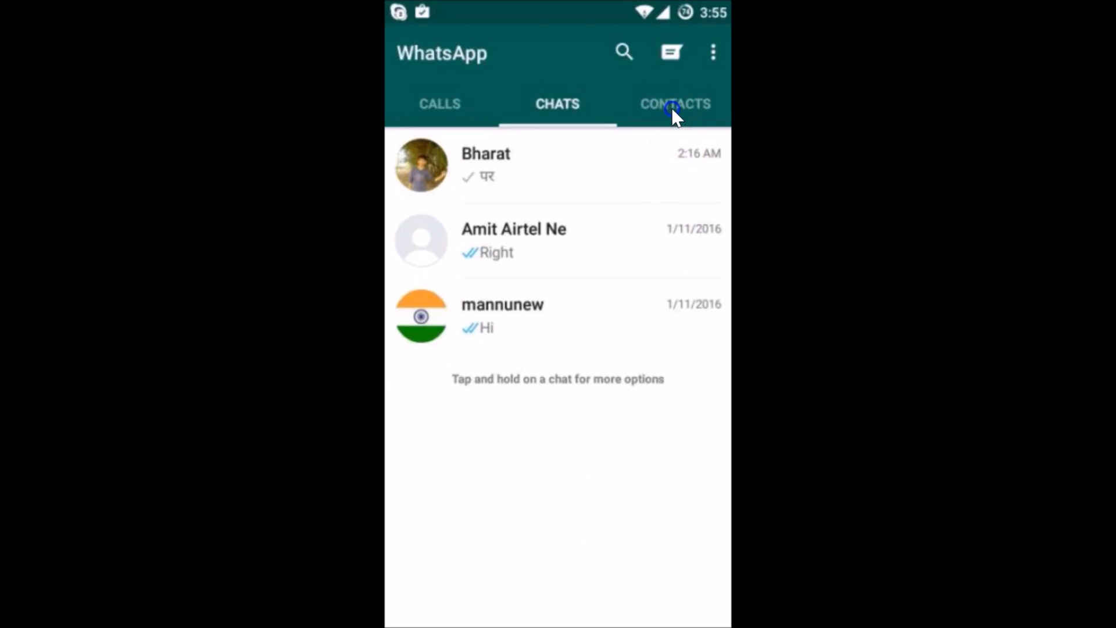
pyautogui.click(675, 104)
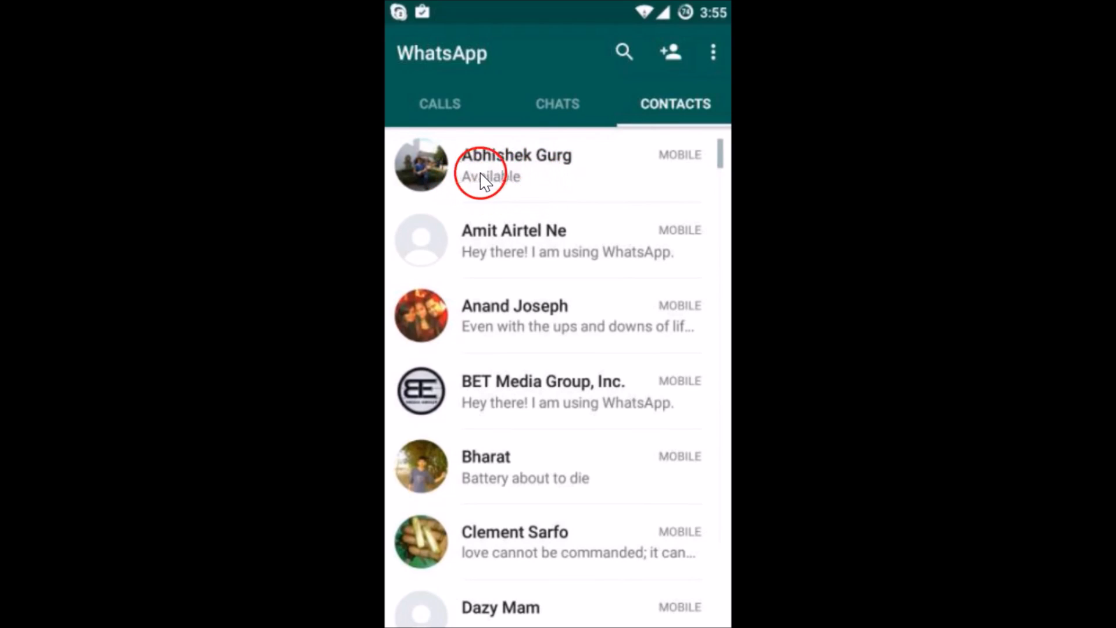
pyautogui.moveTo(523, 276)
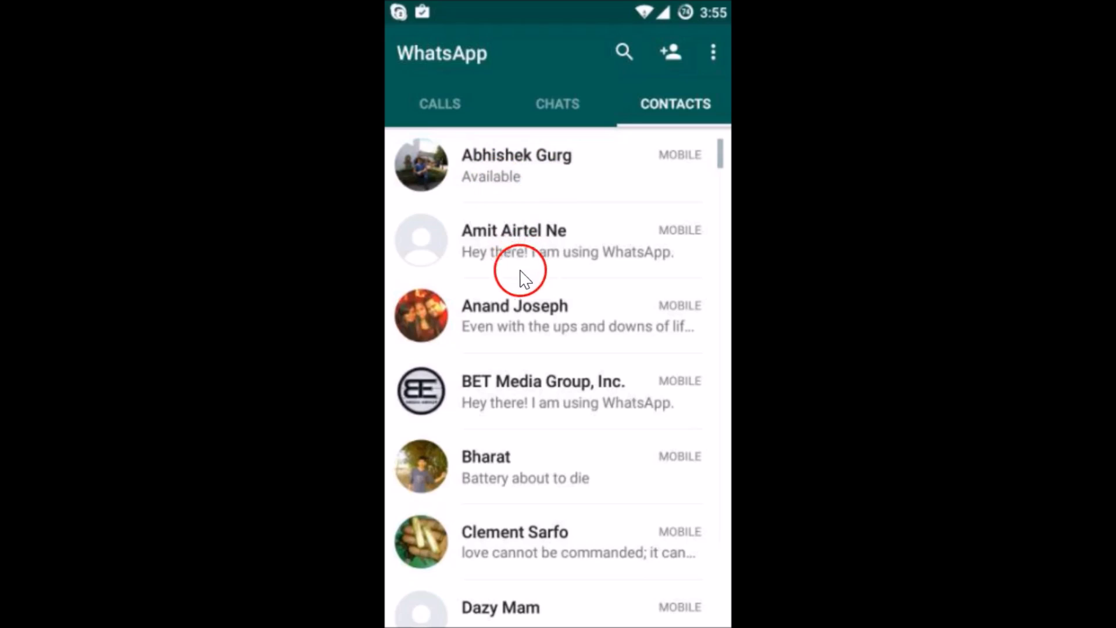
pyautogui.moveTo(629, 258)
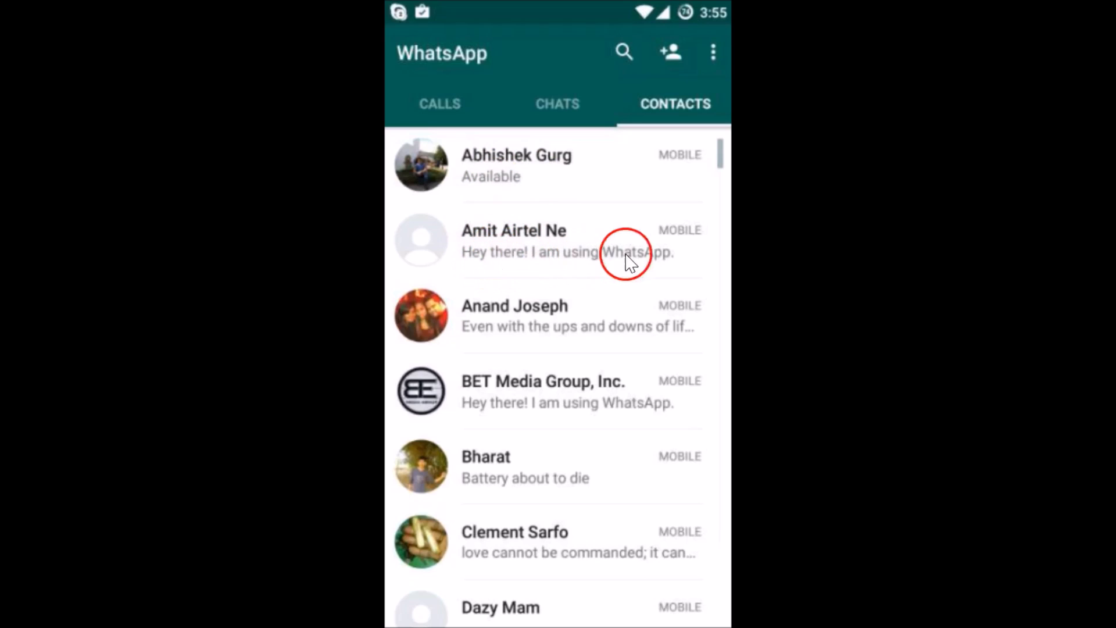
pyautogui.moveTo(573, 335)
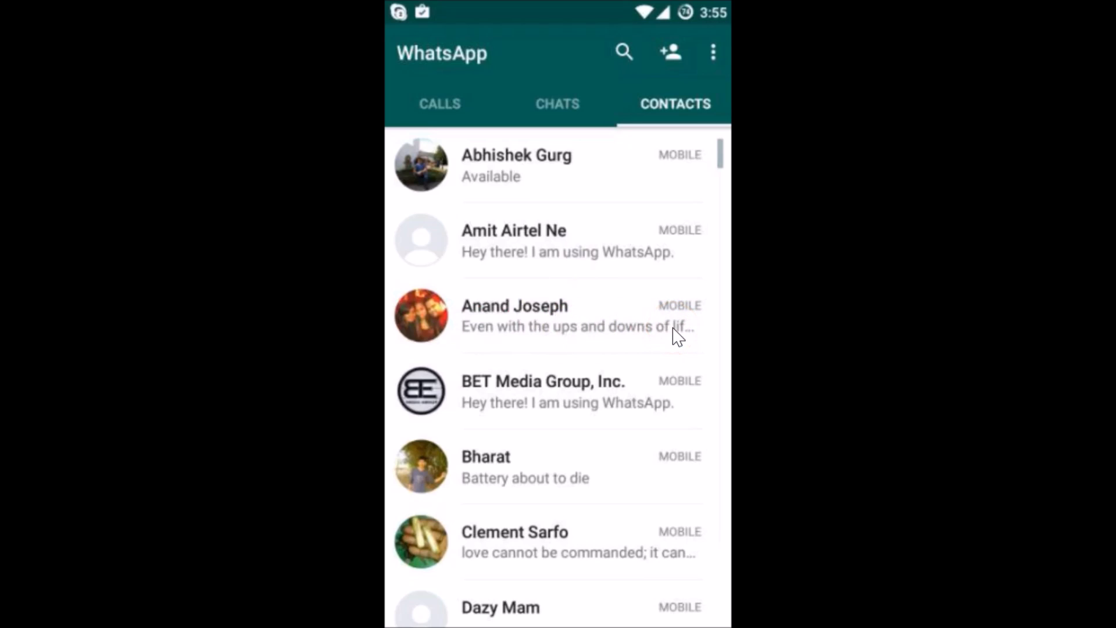
pyautogui.click(561, 158)
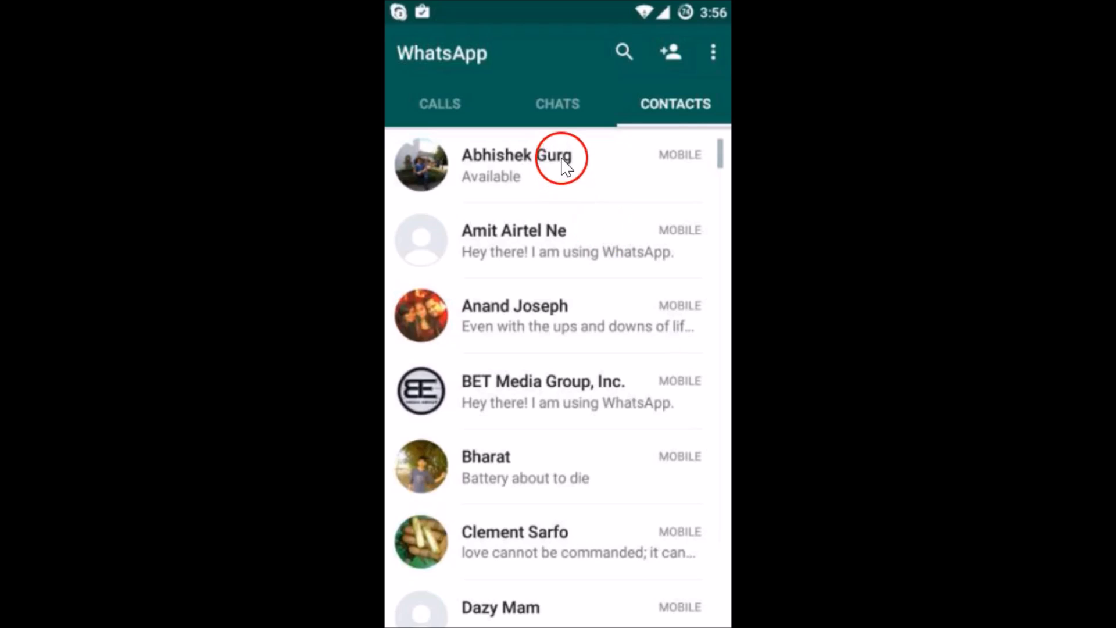
pyautogui.moveTo(713, 52)
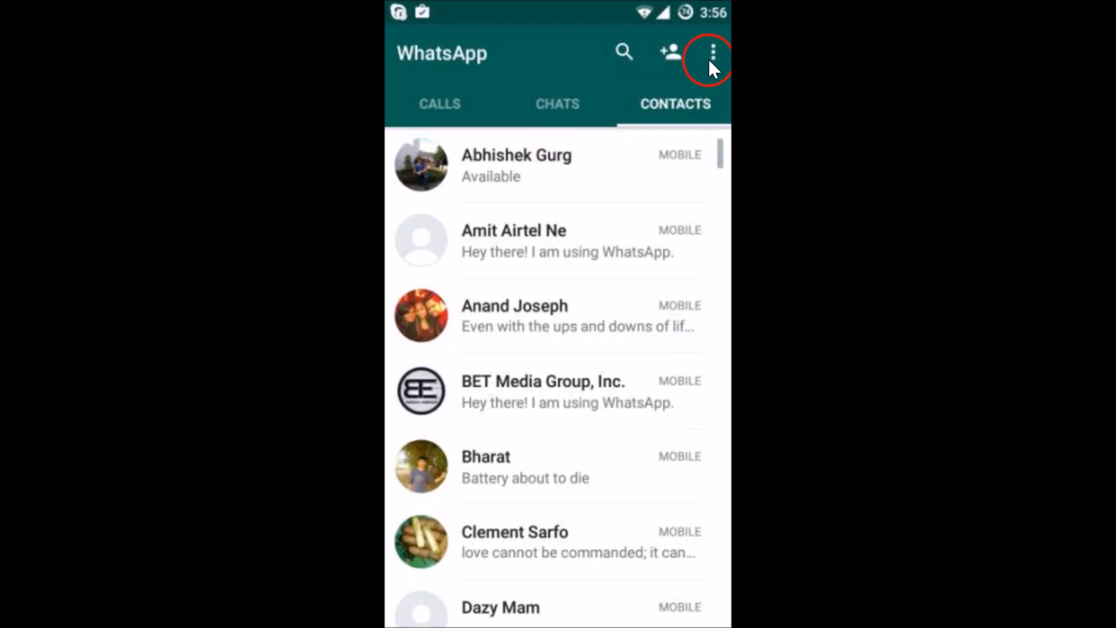
# Step: Reach the Status page from the three-dot menu, showing the current default status
pyautogui.click(713, 51)
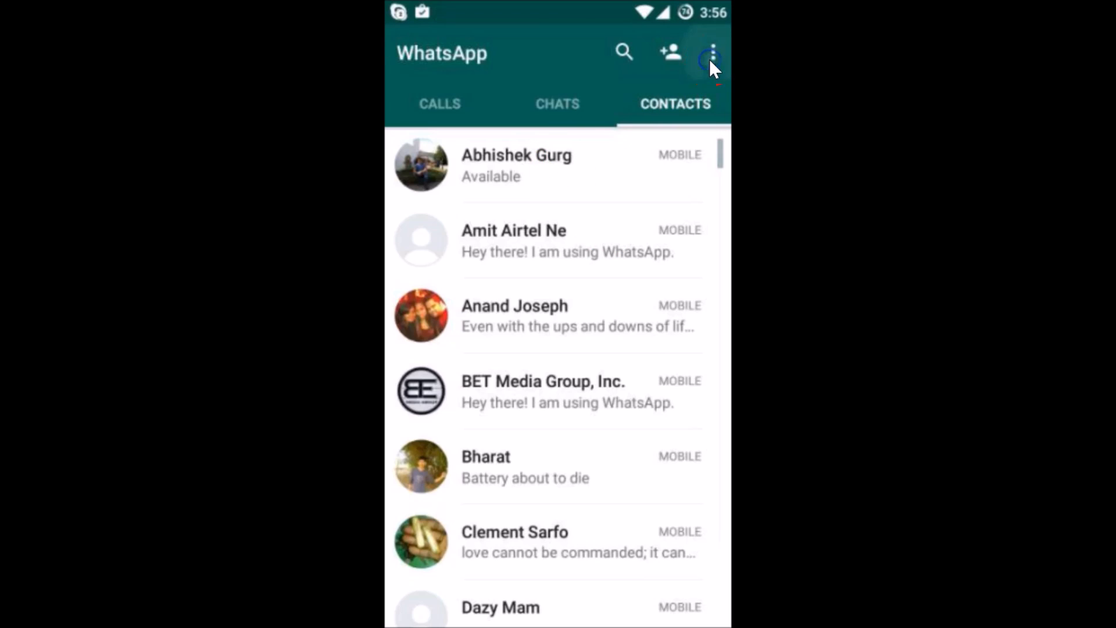
pyautogui.click(711, 52)
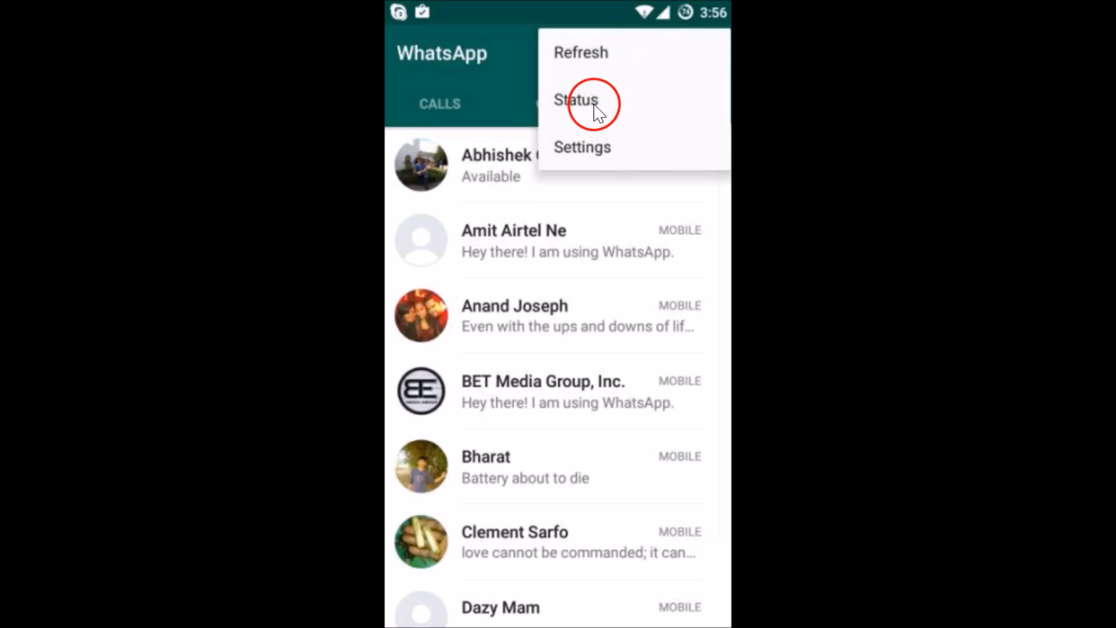
pyautogui.click(576, 99)
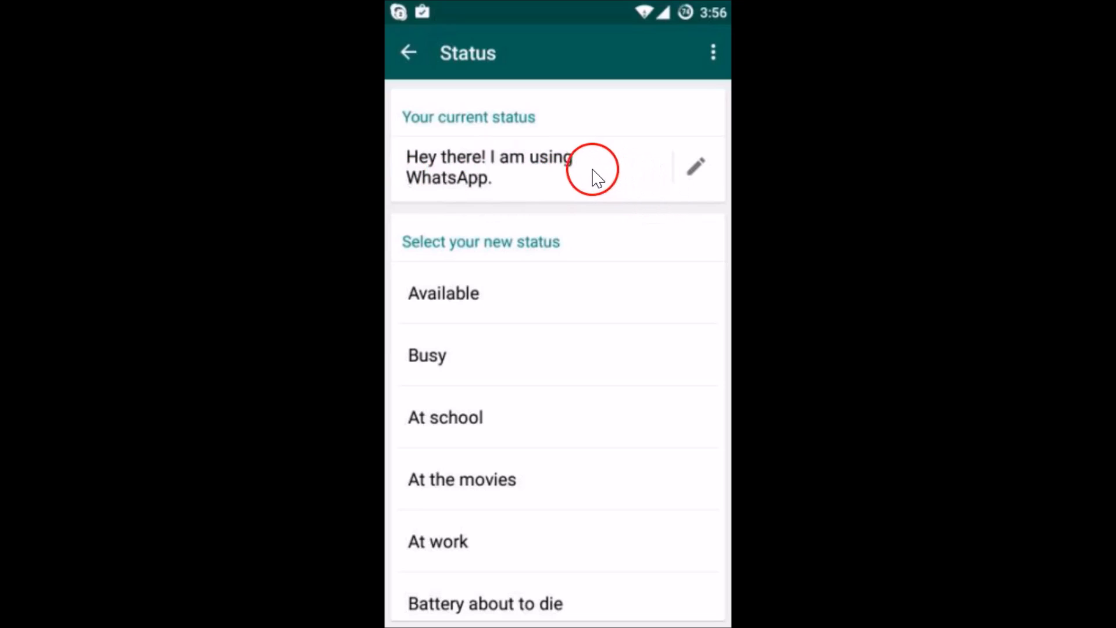
pyautogui.moveTo(691, 181)
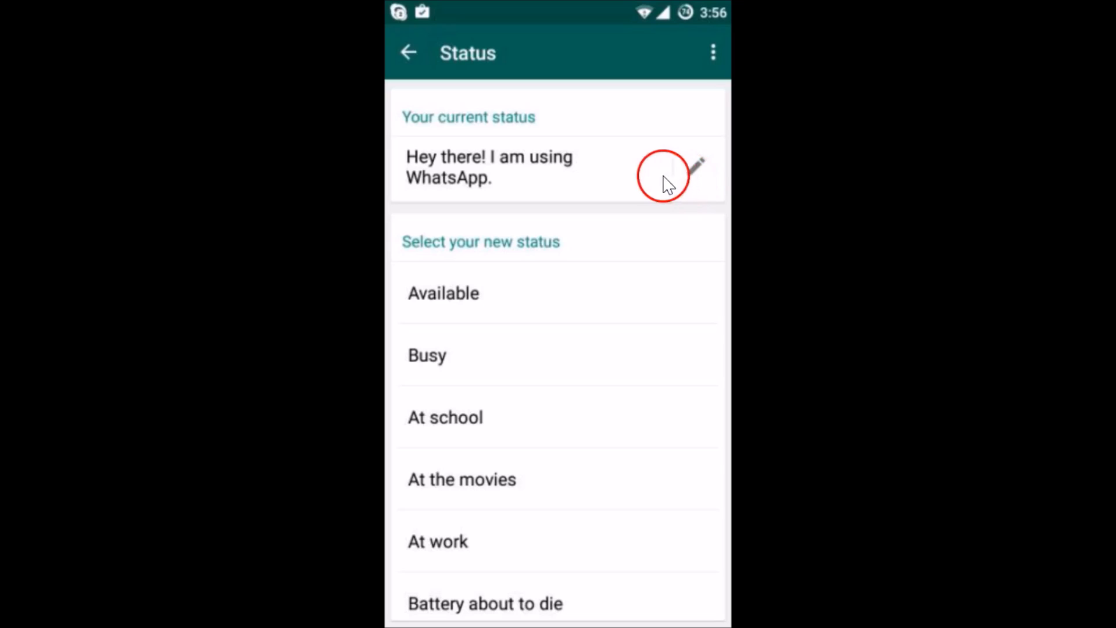
pyautogui.moveTo(694, 175)
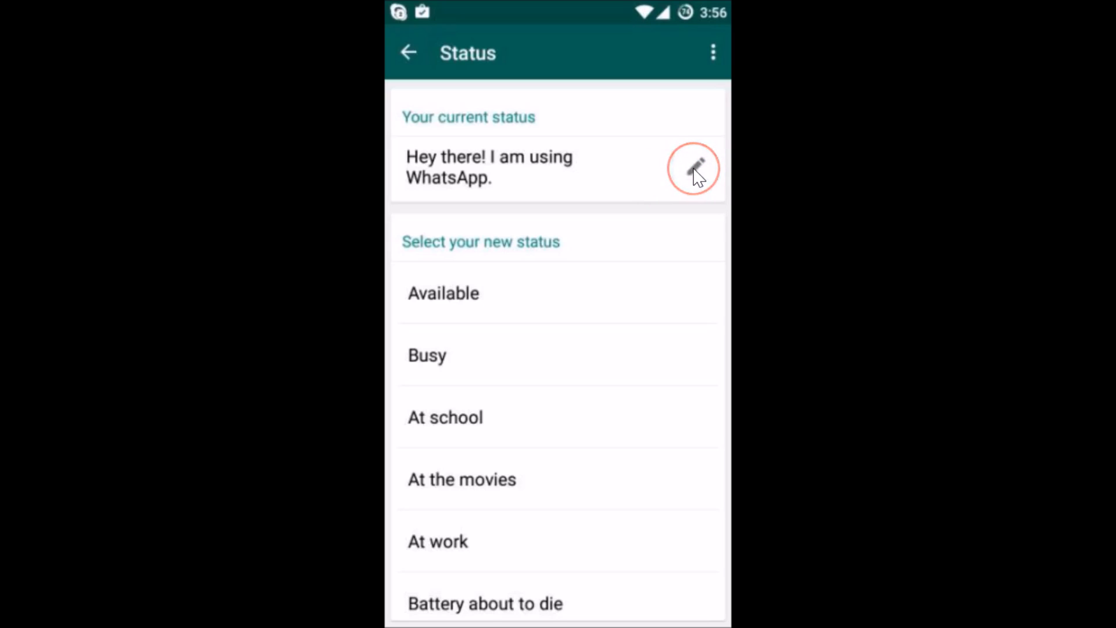
# Step: Clear the default status text in the editor and enter 'Available' in its place
pyautogui.click(693, 169)
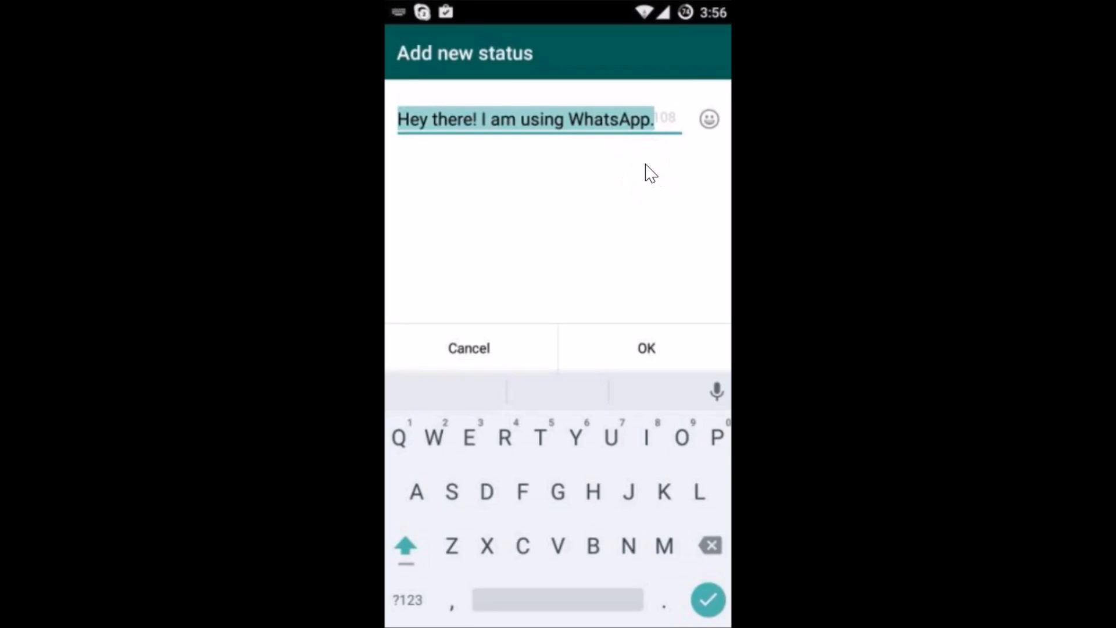
pyautogui.press('Backspace')
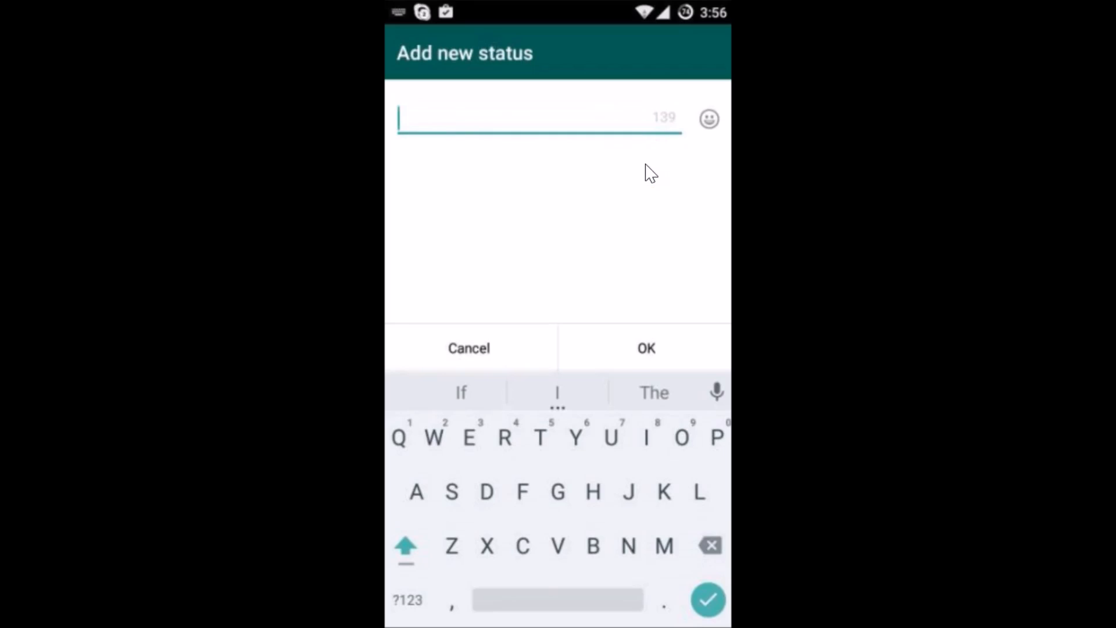
pyautogui.write('Avail')
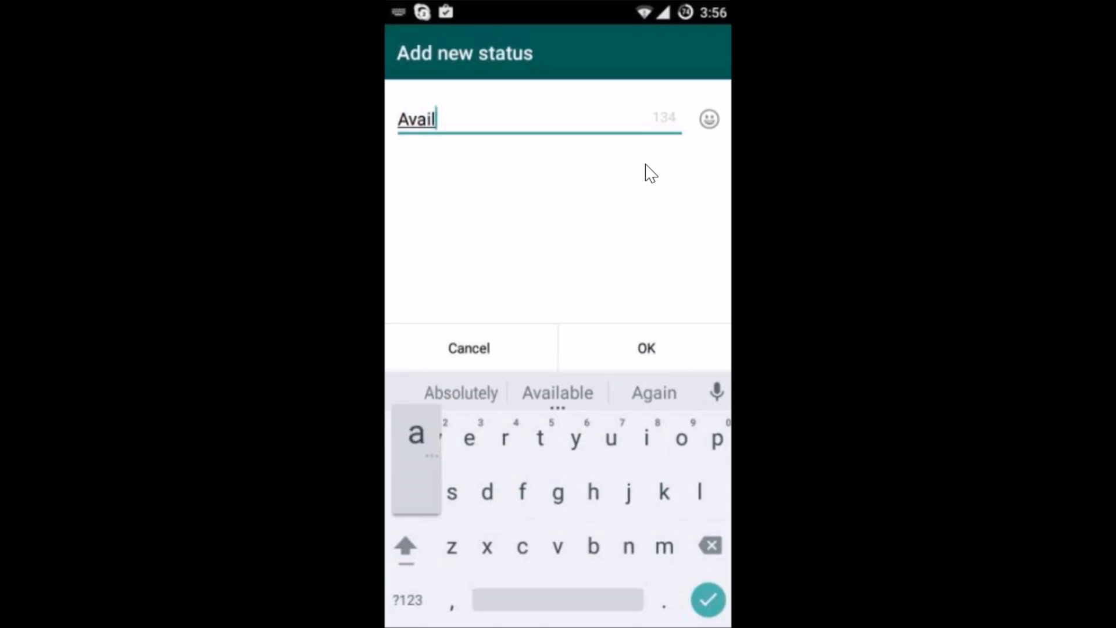
pyautogui.write('abl')
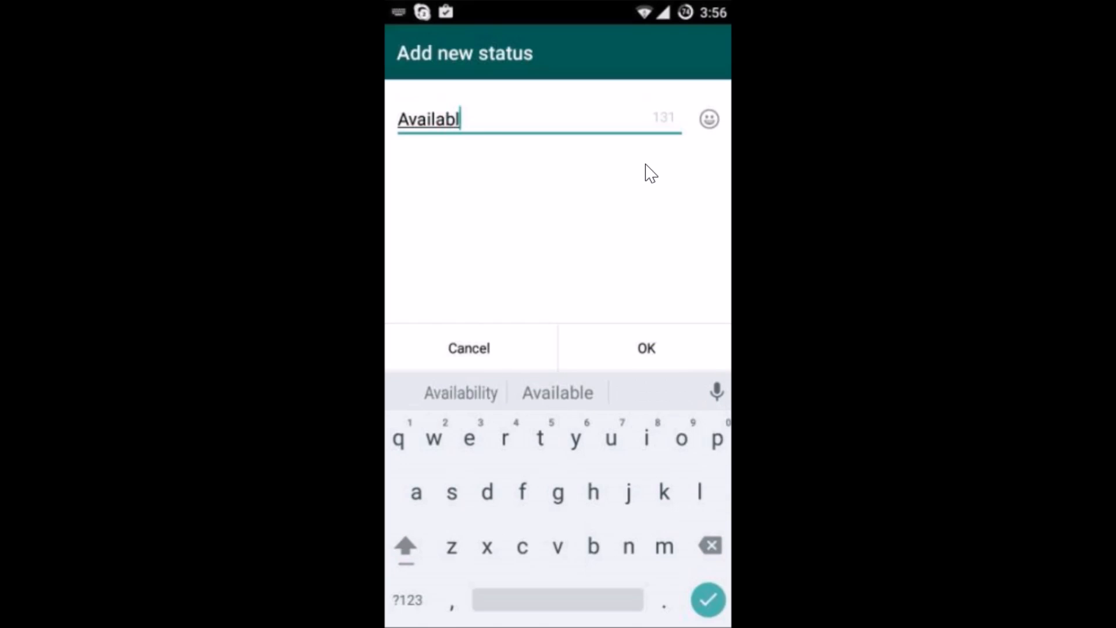
pyautogui.write('e')
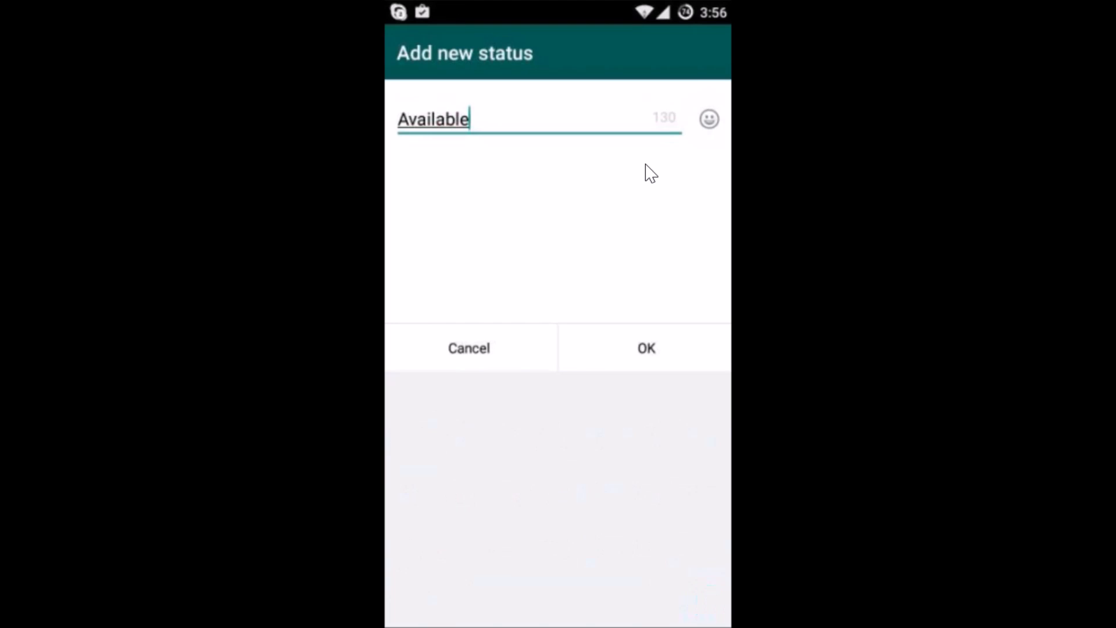
# Step: Append a smiley after 'Available', save it as the current status and return to the chats list
pyautogui.click(708, 118)
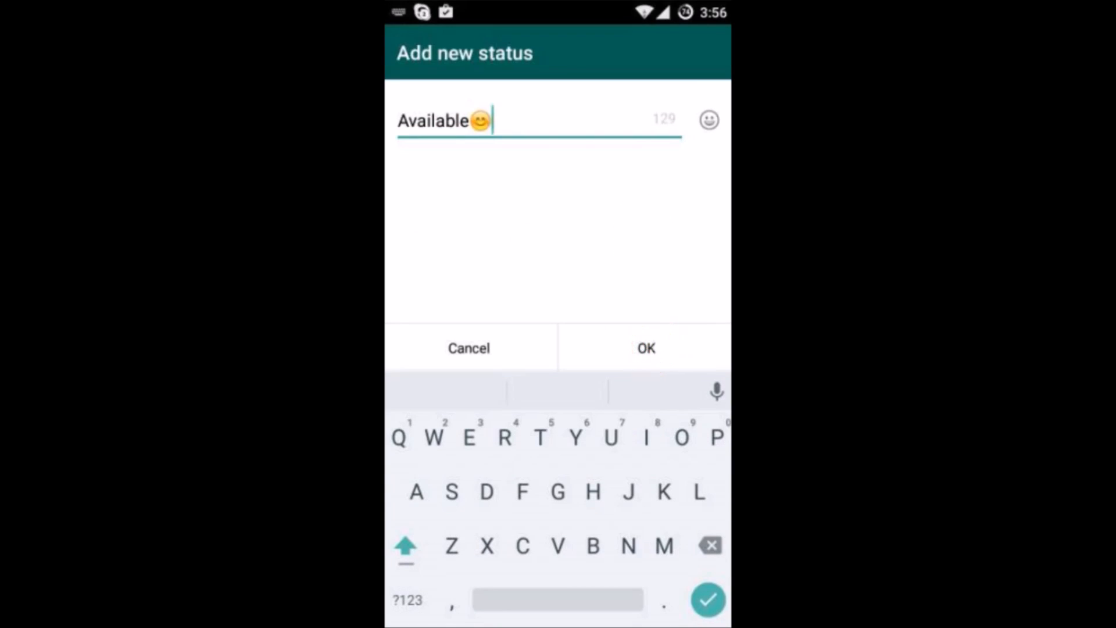
pyautogui.click(644, 349)
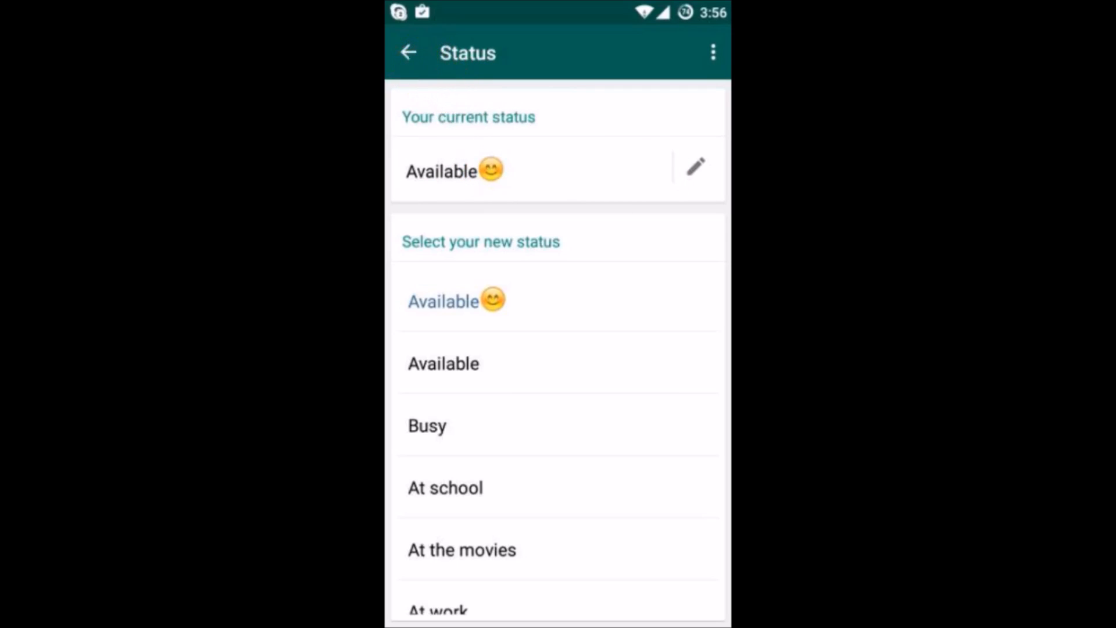
pyautogui.click(408, 53)
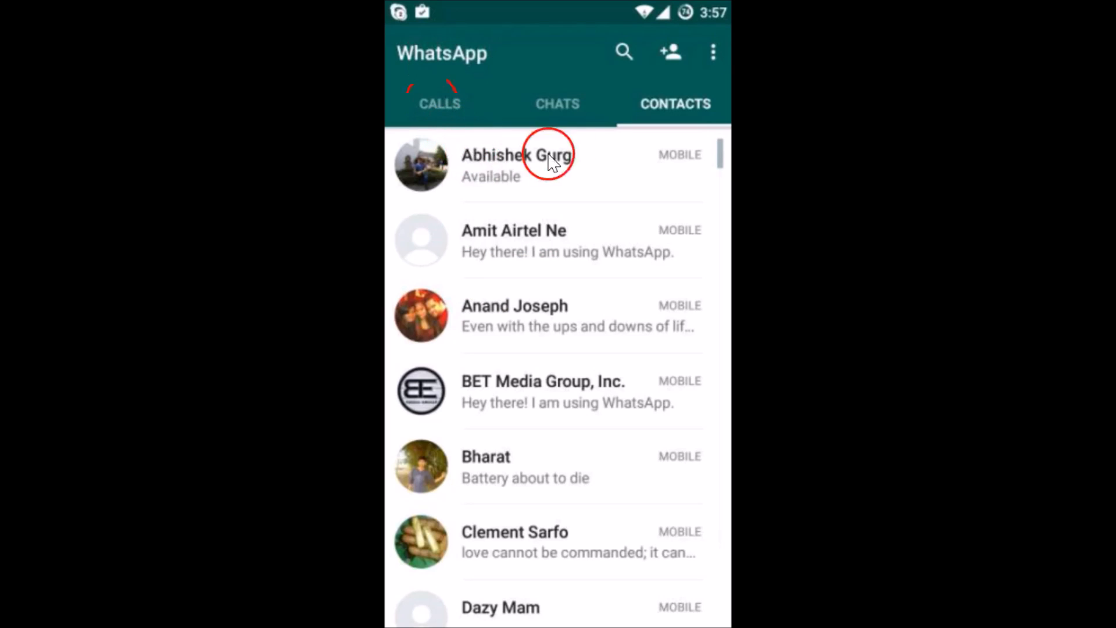
pyautogui.click(557, 103)
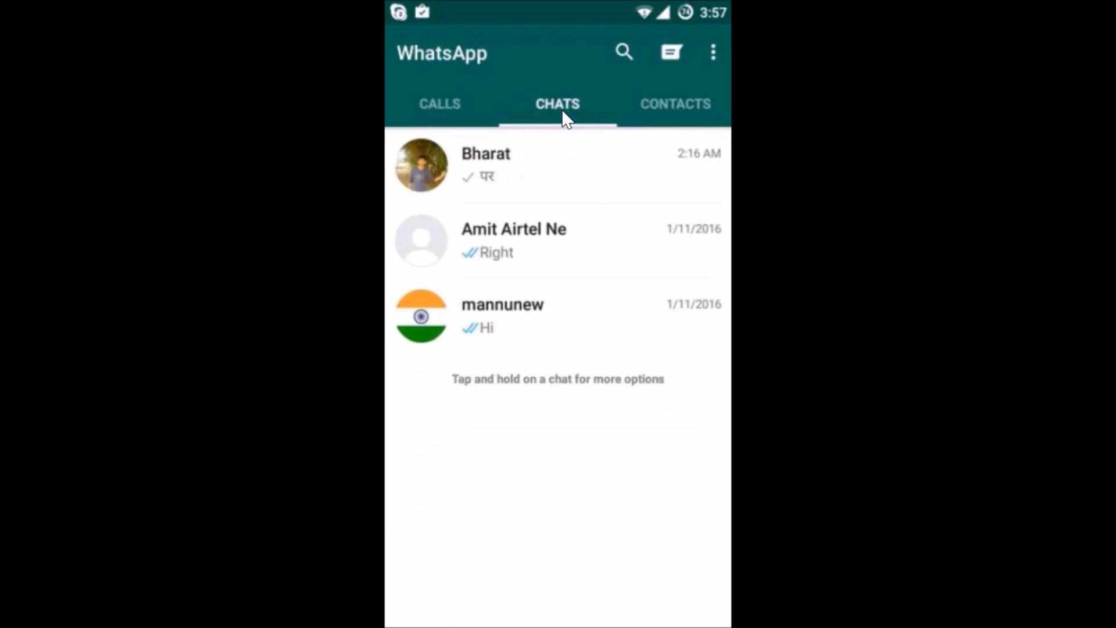